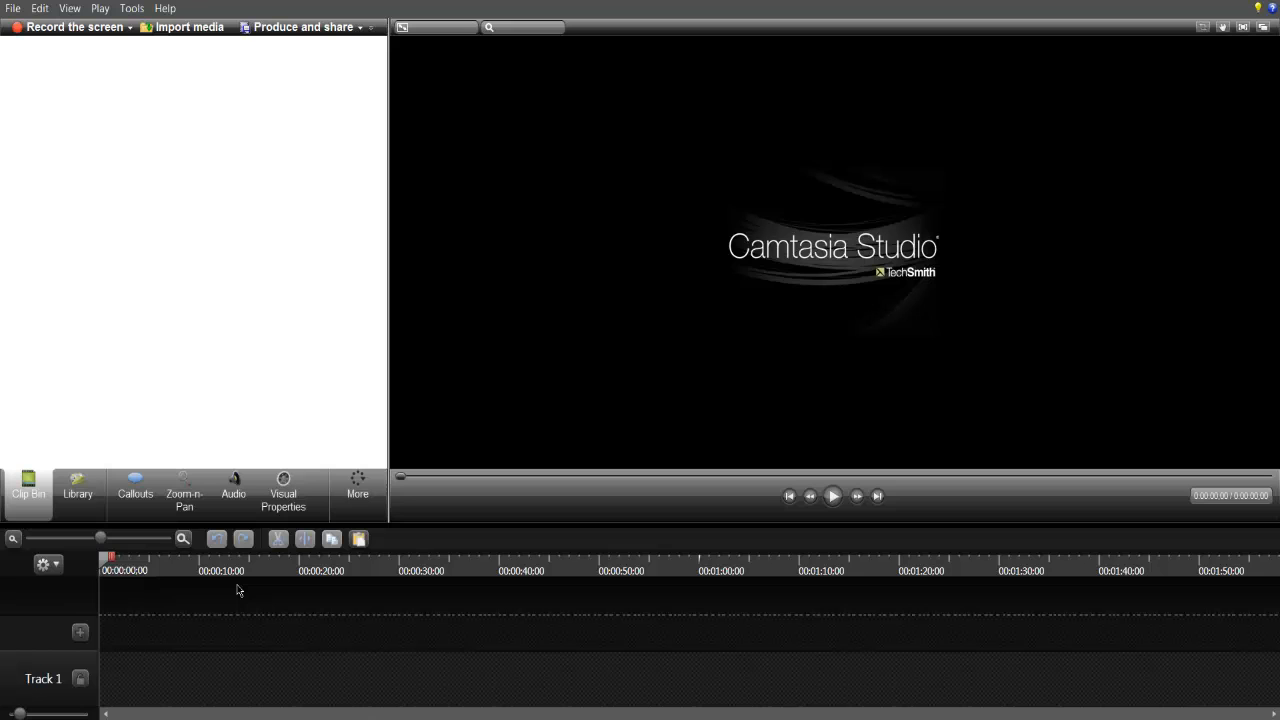
pyautogui.moveTo(70, 536)
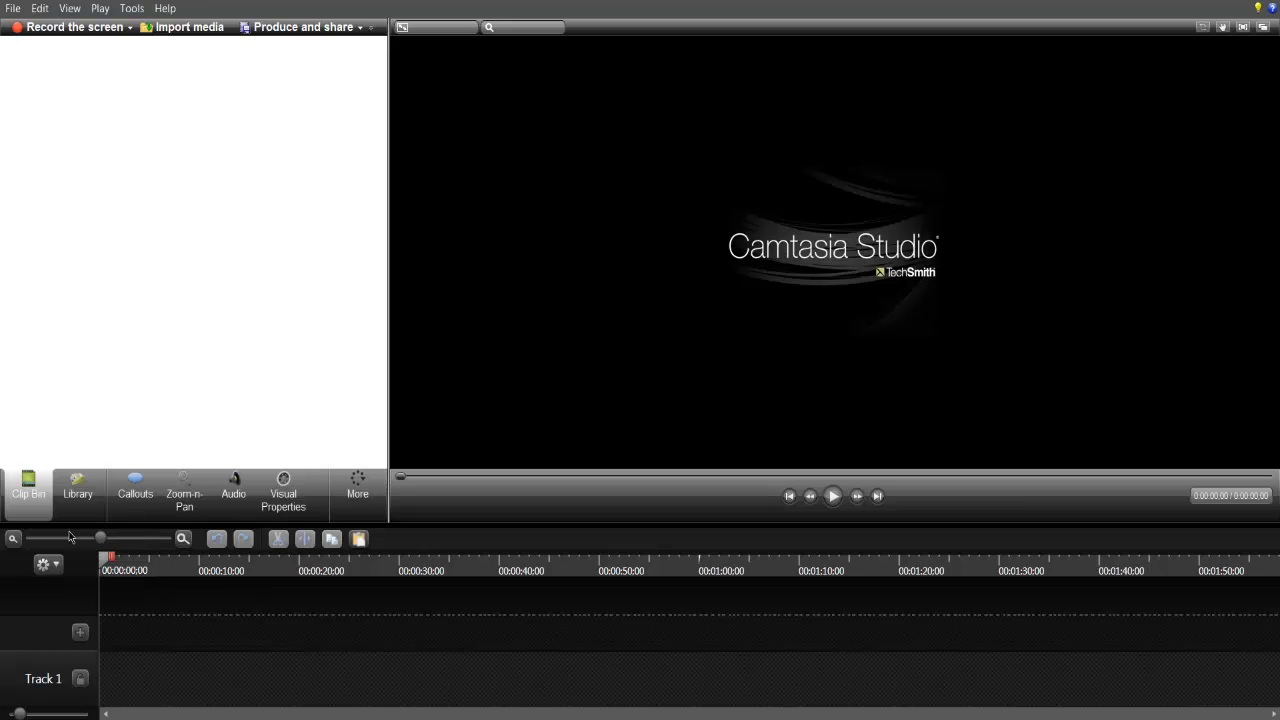
# Set the editing dimensions to 1280 x 720 YouTube & Screencast (16:9)
pyautogui.click(189, 27)
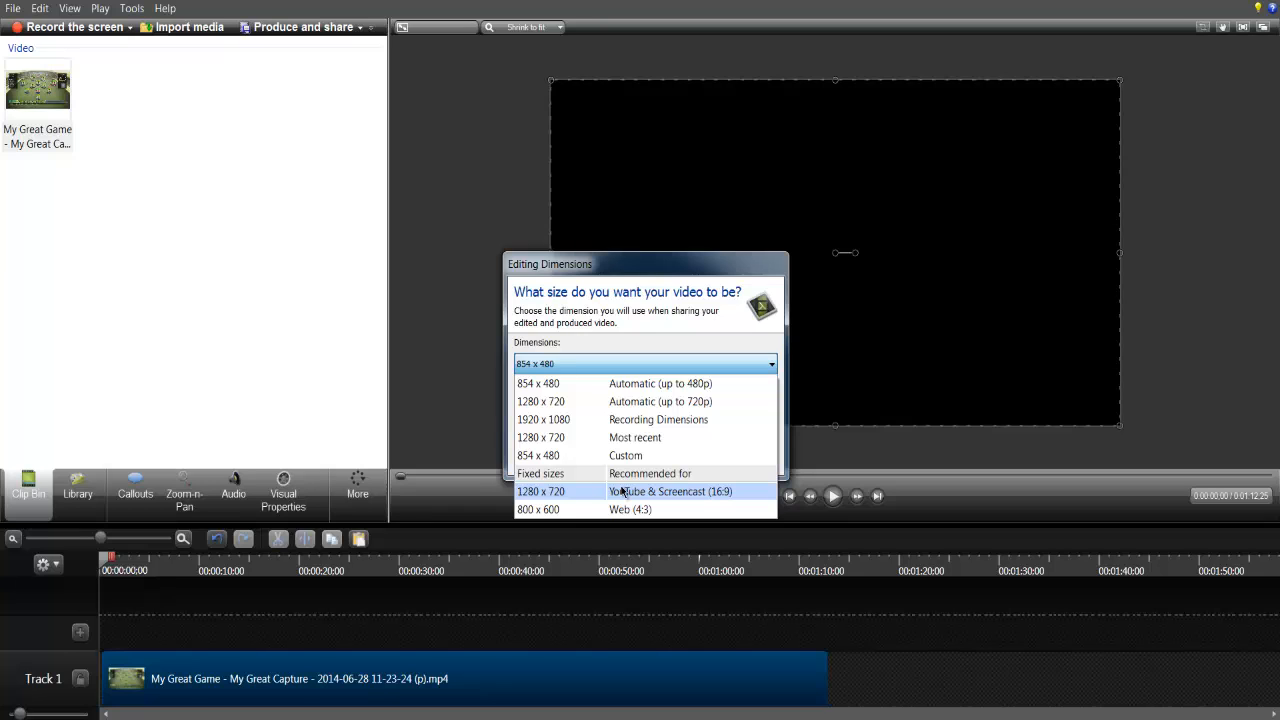
pyautogui.click(541, 491)
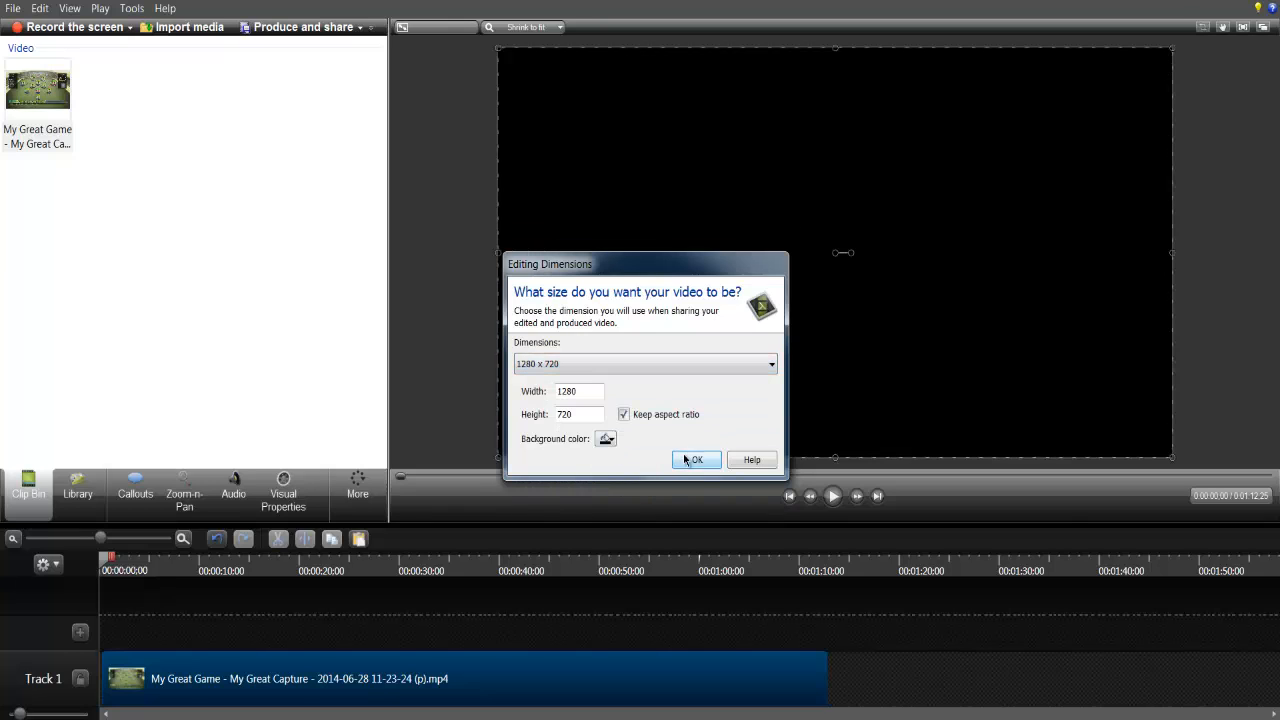
pyautogui.click(696, 459)
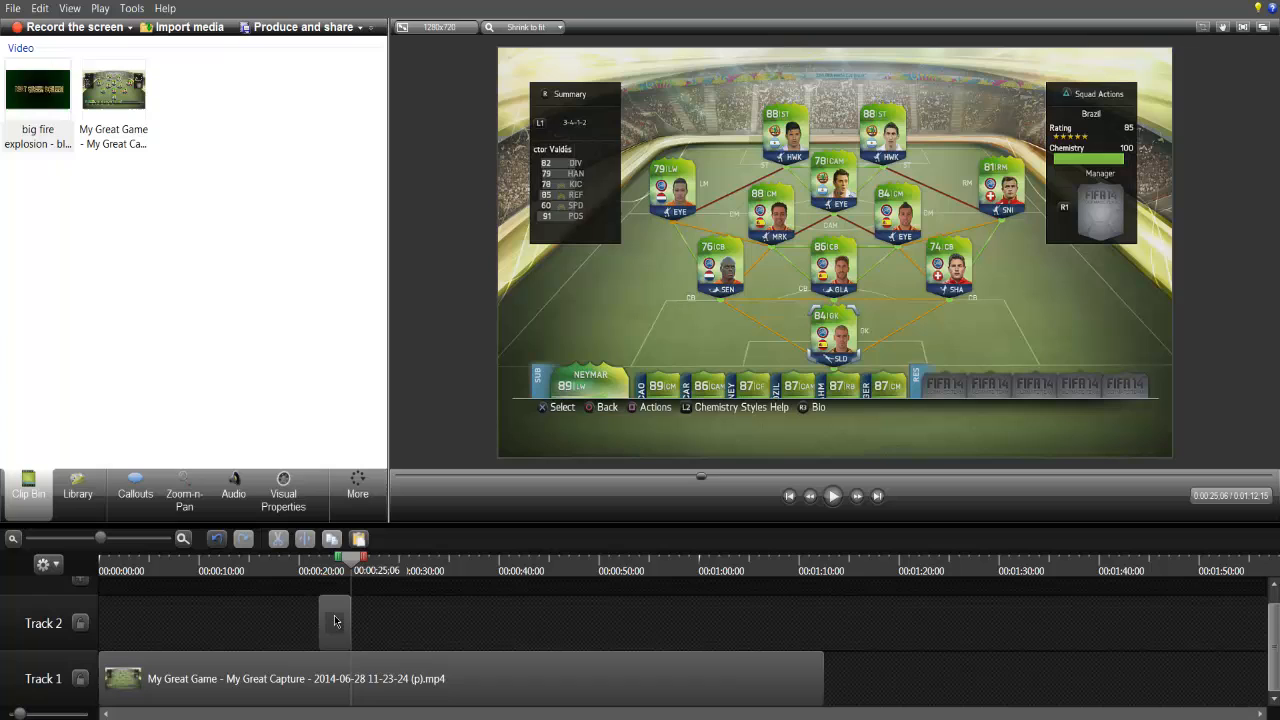
pyautogui.moveTo(335, 618)
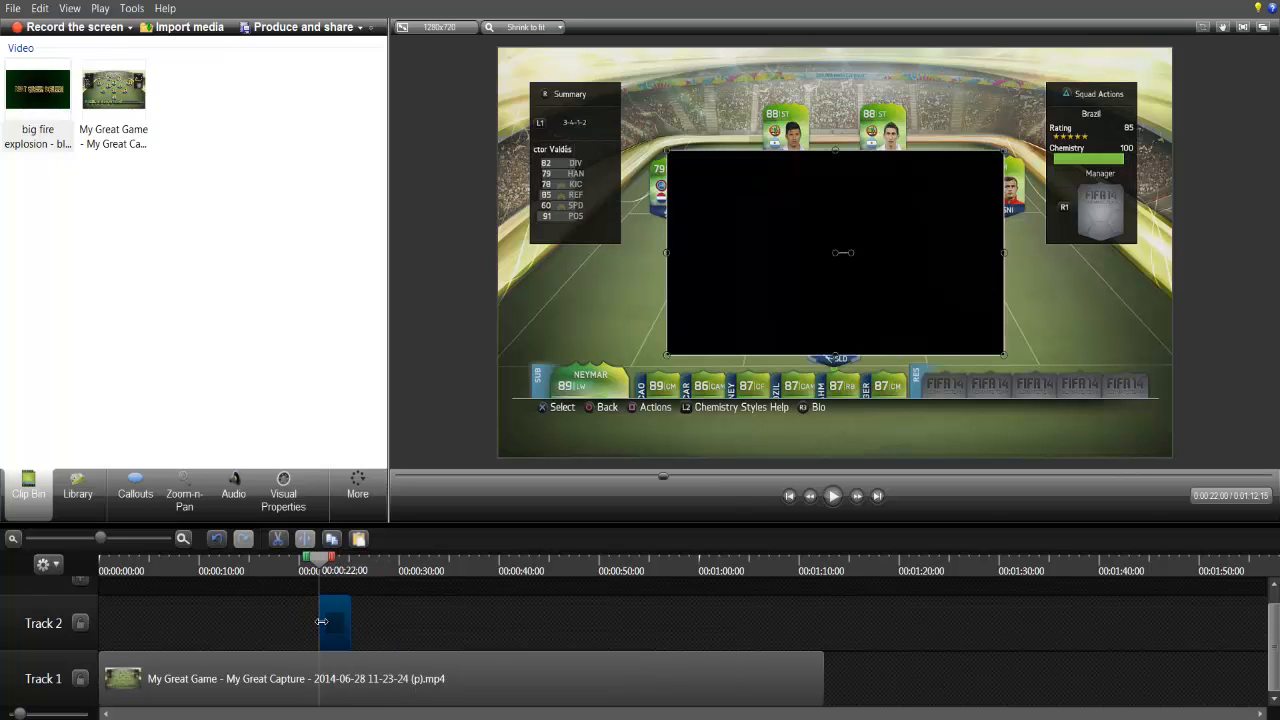
# Move the big fire explosion clip on Track 2 to about 00:00:10
pyautogui.moveTo(335, 622); pyautogui.dragTo(218, 622)
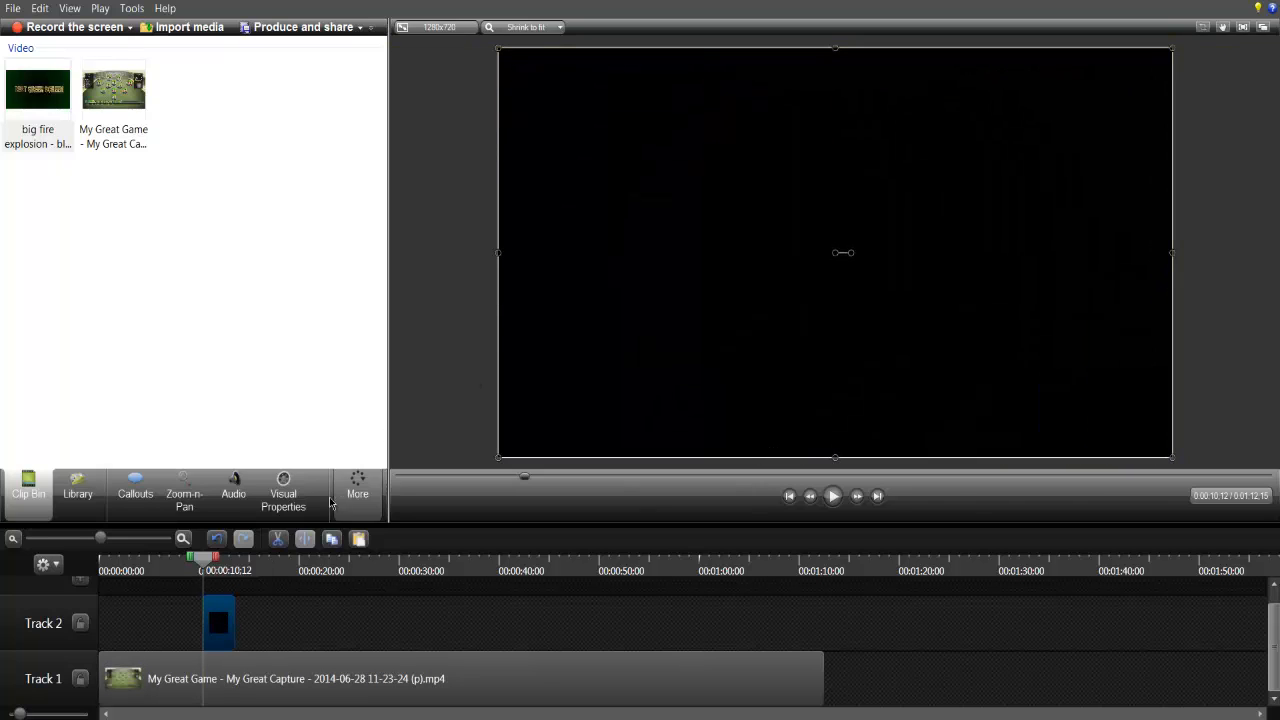
# Apply Remove a color with Black to the explosion clip, then return to the Clip Bin
pyautogui.click(283, 493)
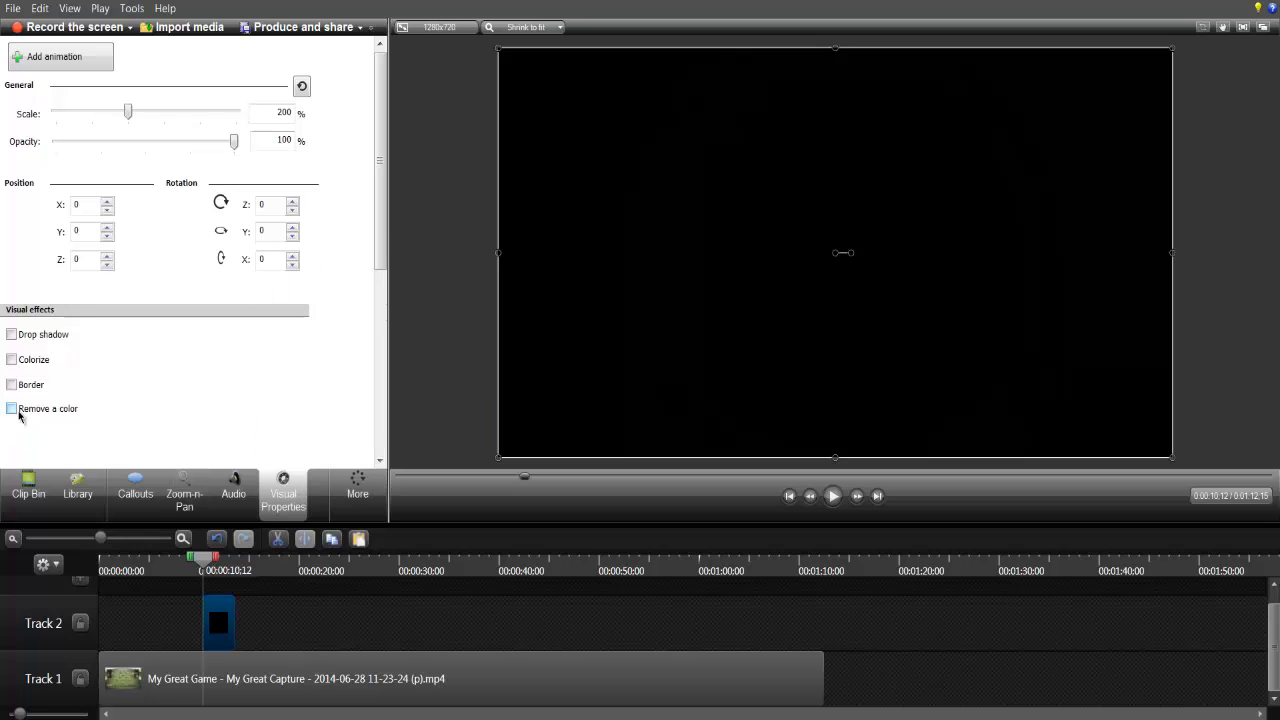
pyautogui.click(11, 408)
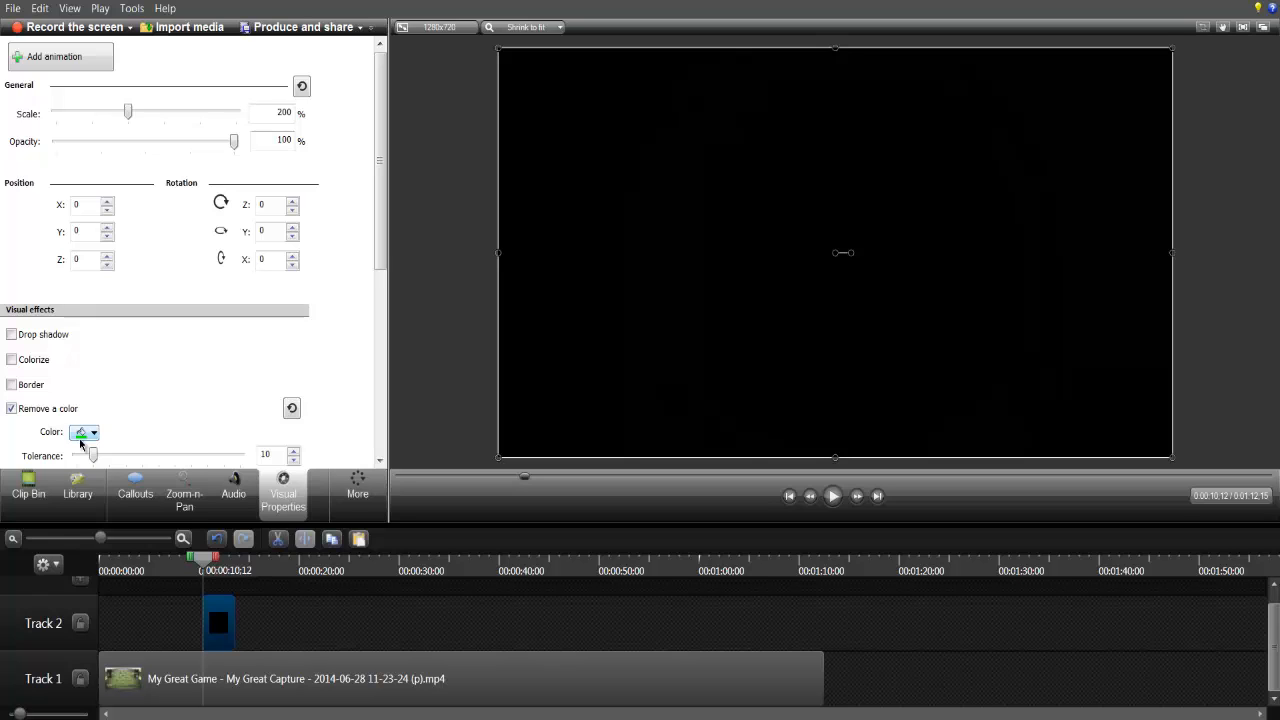
pyautogui.click(94, 432)
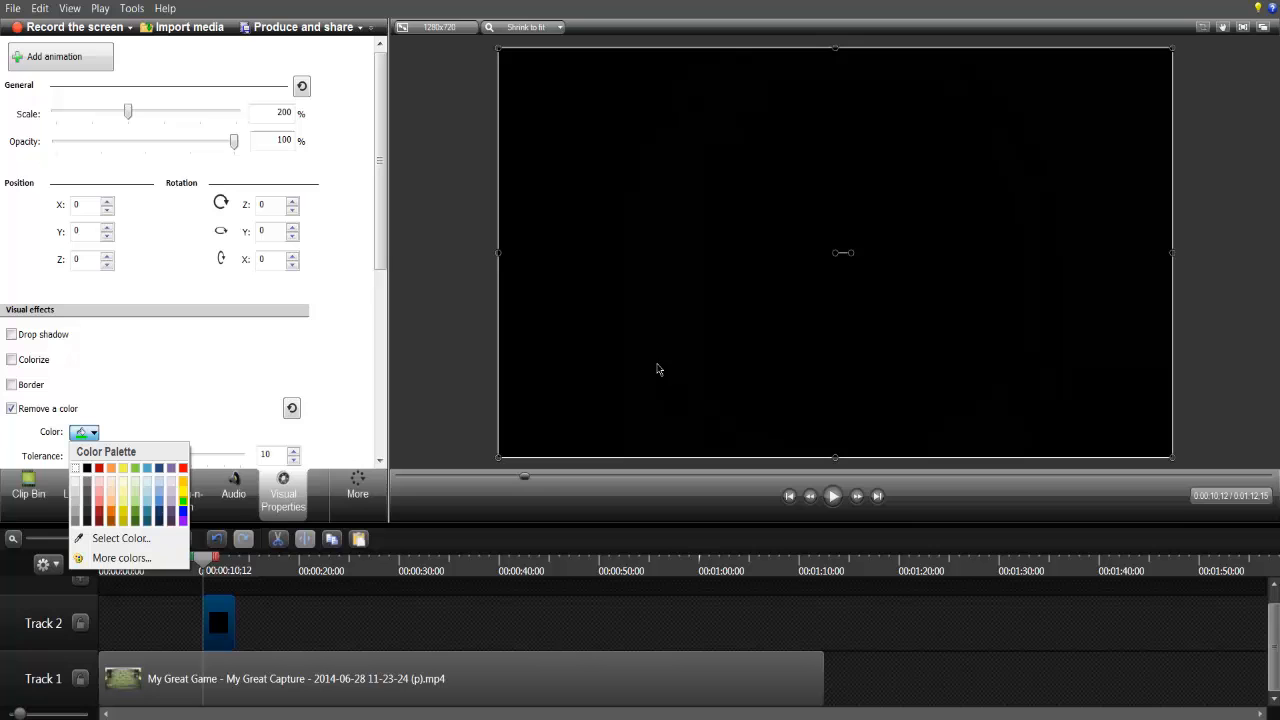
pyautogui.moveTo(86, 468)
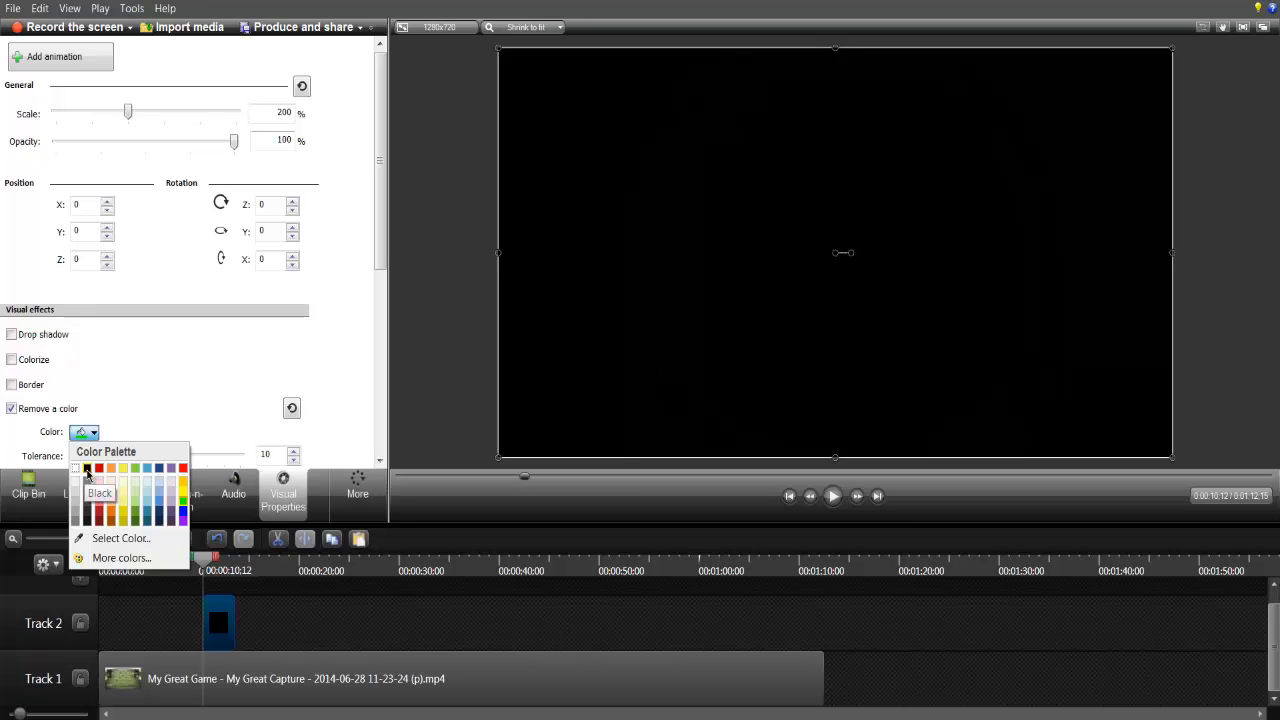
pyautogui.click(85, 469)
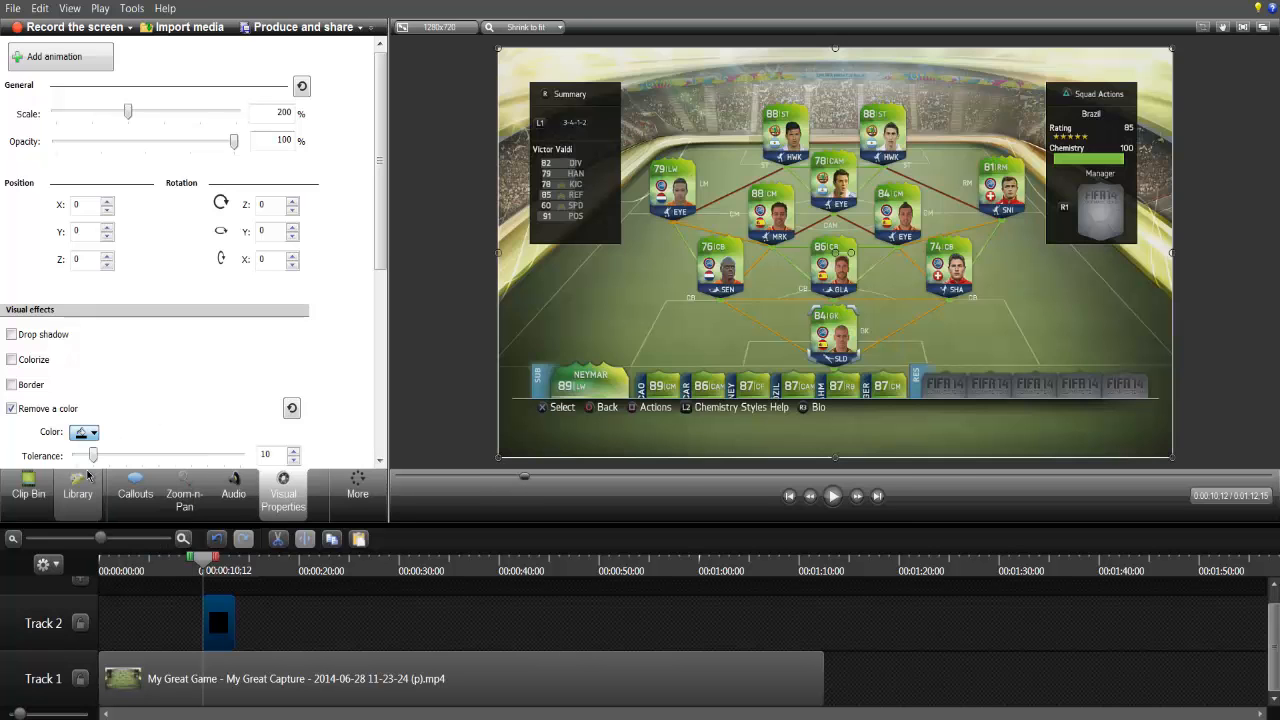
pyautogui.click(27, 493)
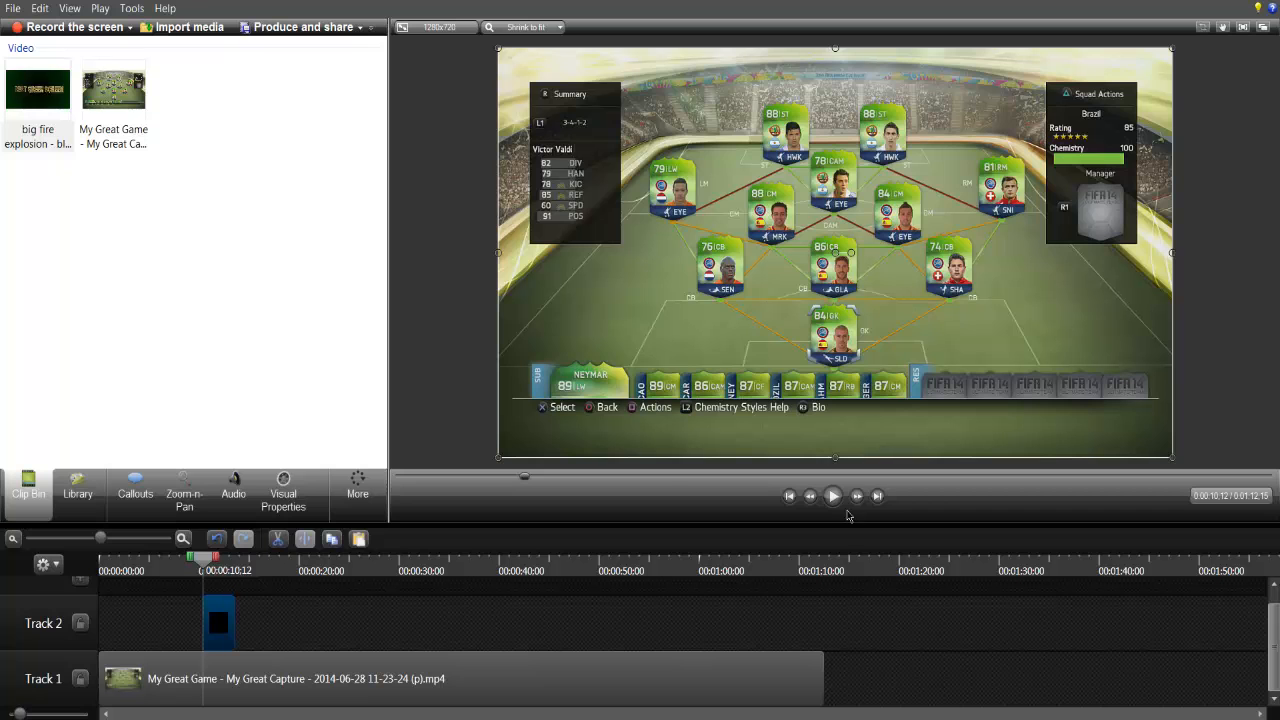
pyautogui.click(833, 495)
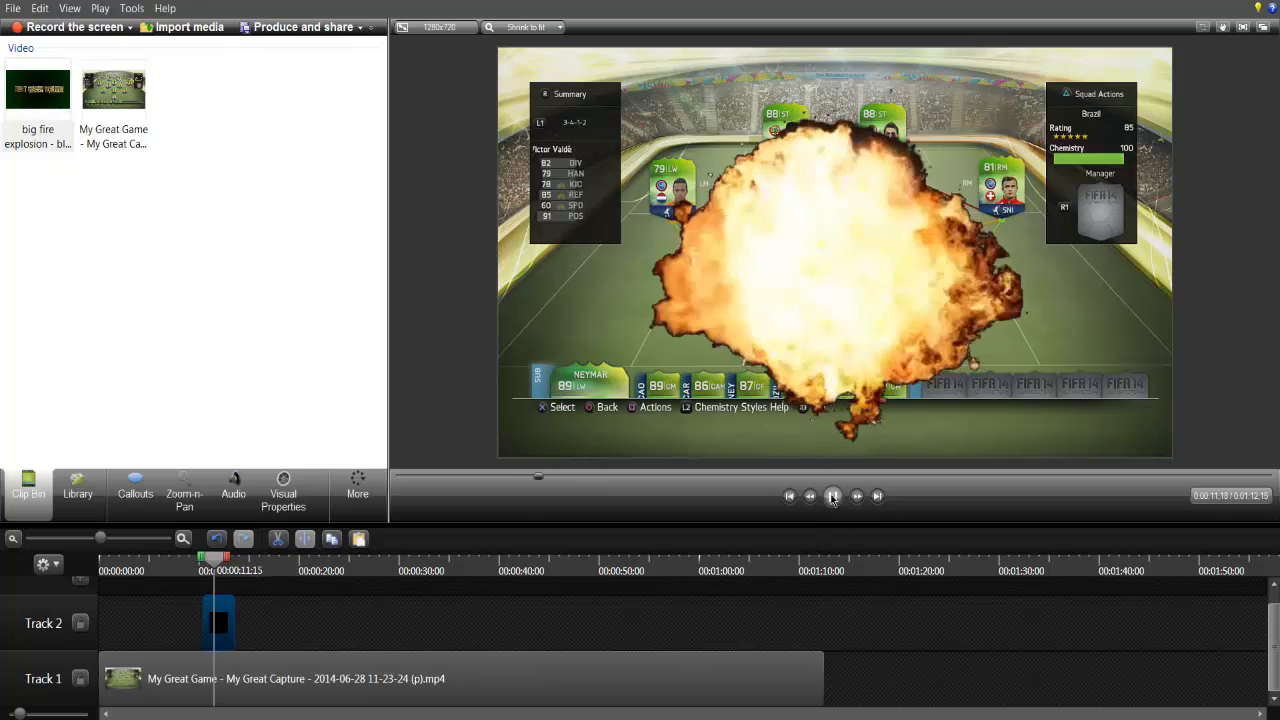
pyautogui.click(832, 495)
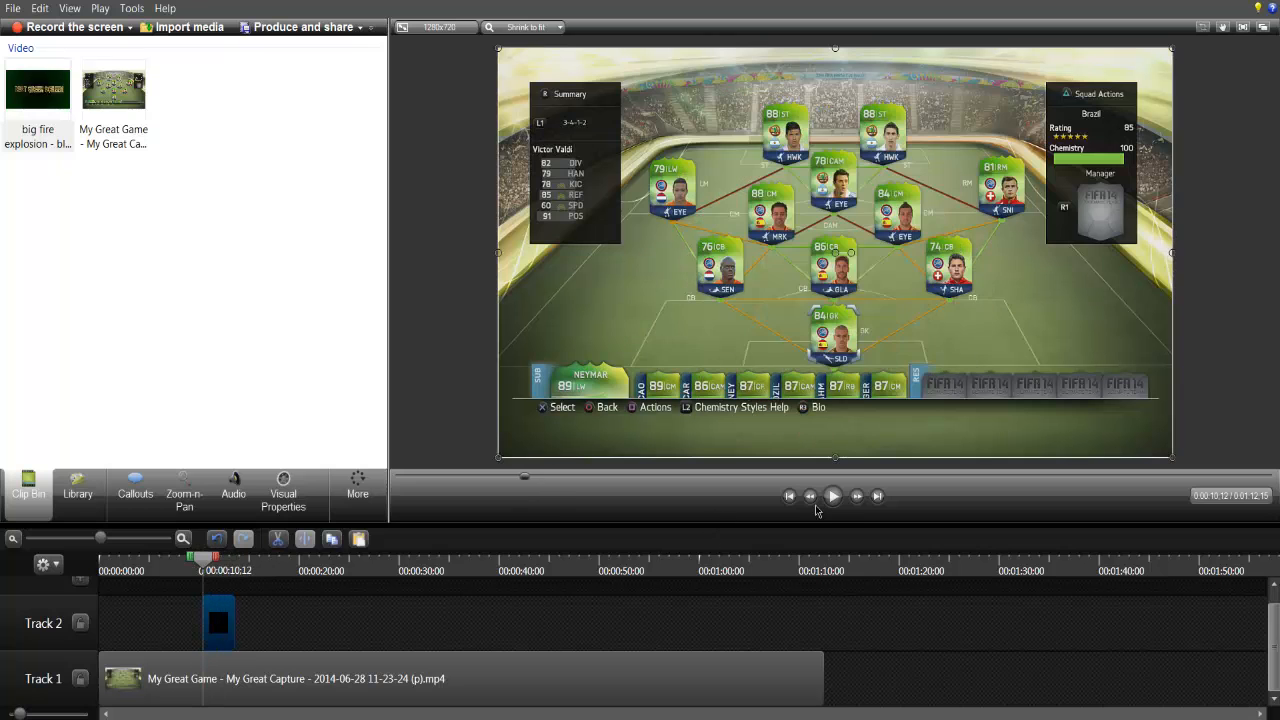
pyautogui.click(833, 495)
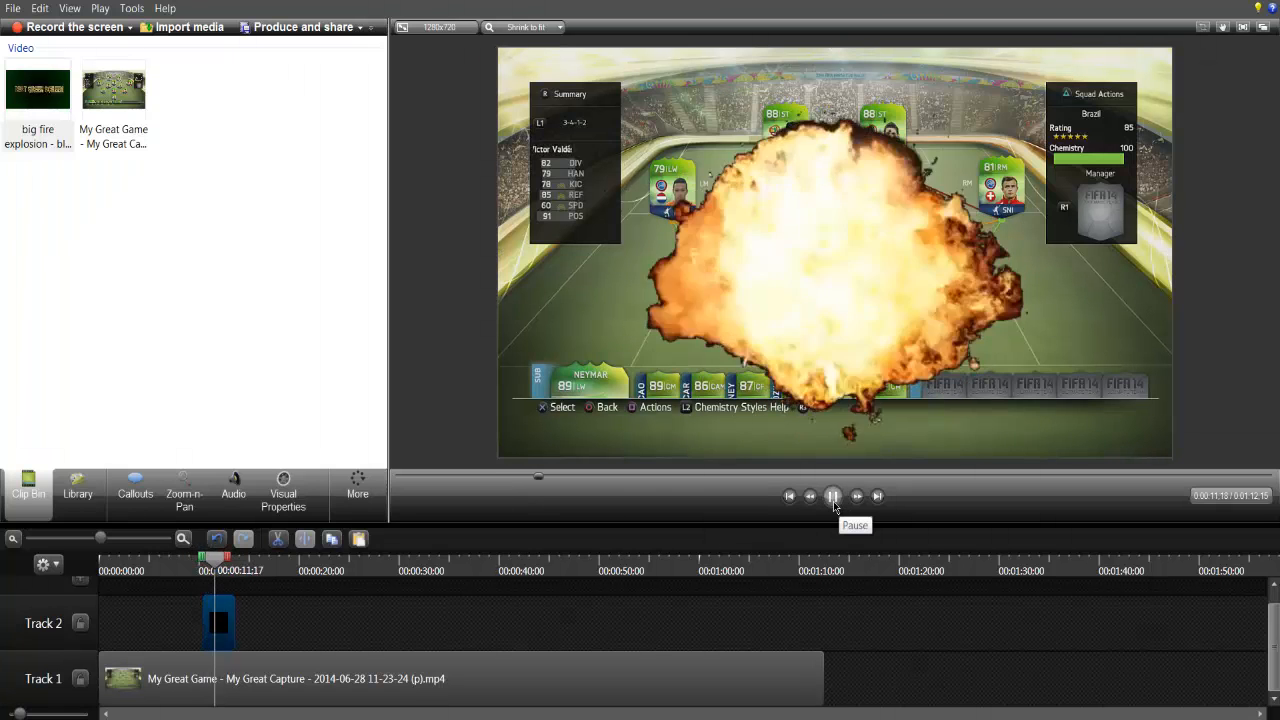
pyautogui.click(833, 495)
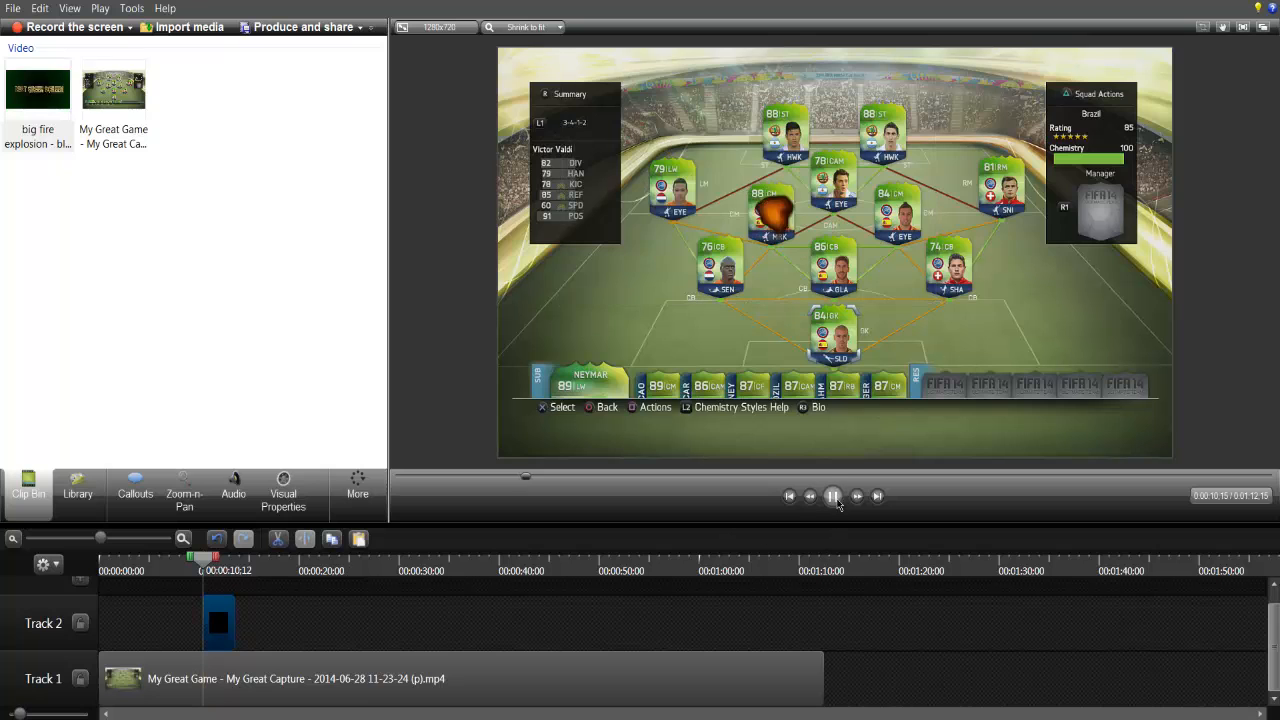
pyautogui.click(833, 495)
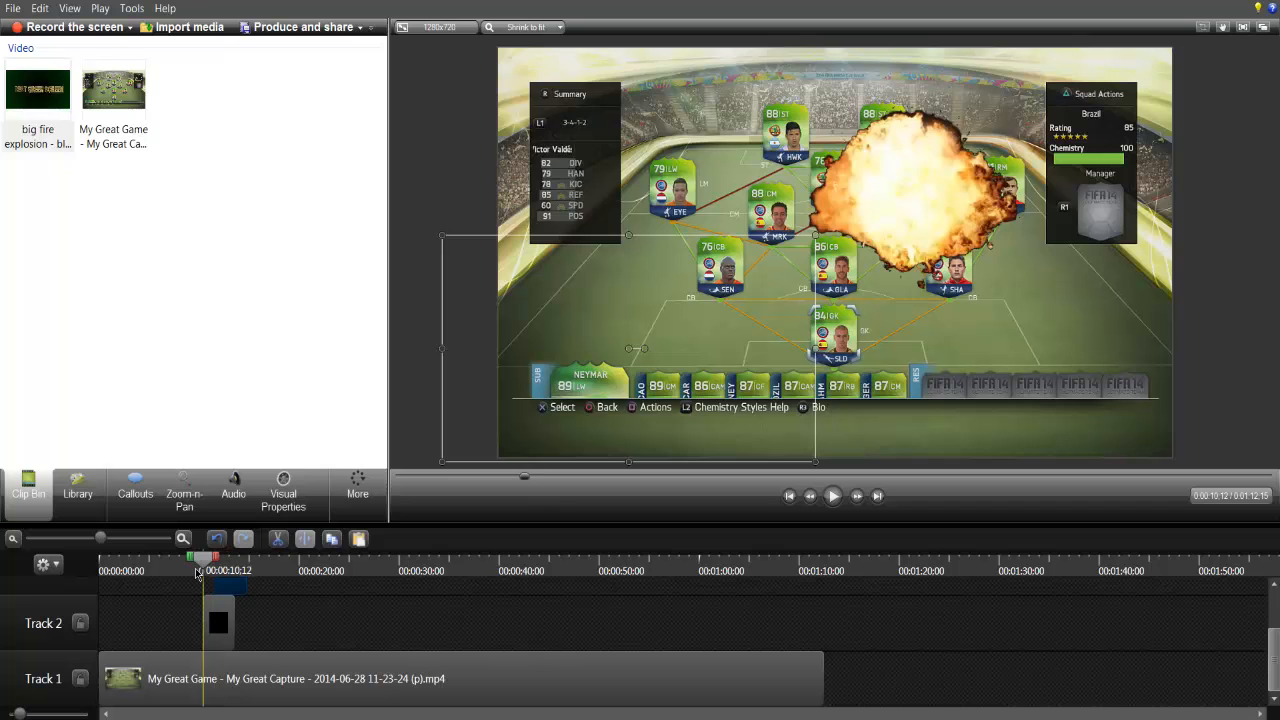
pyautogui.click(833, 495)
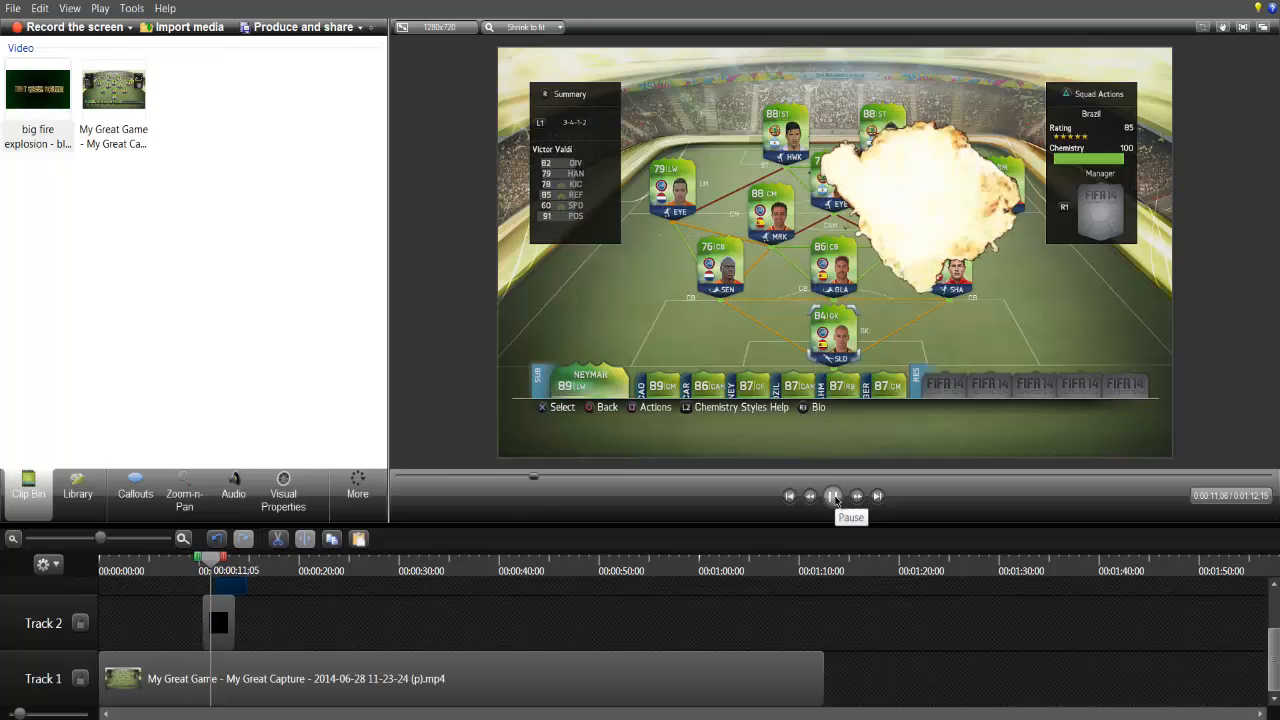
pyautogui.click(832, 495)
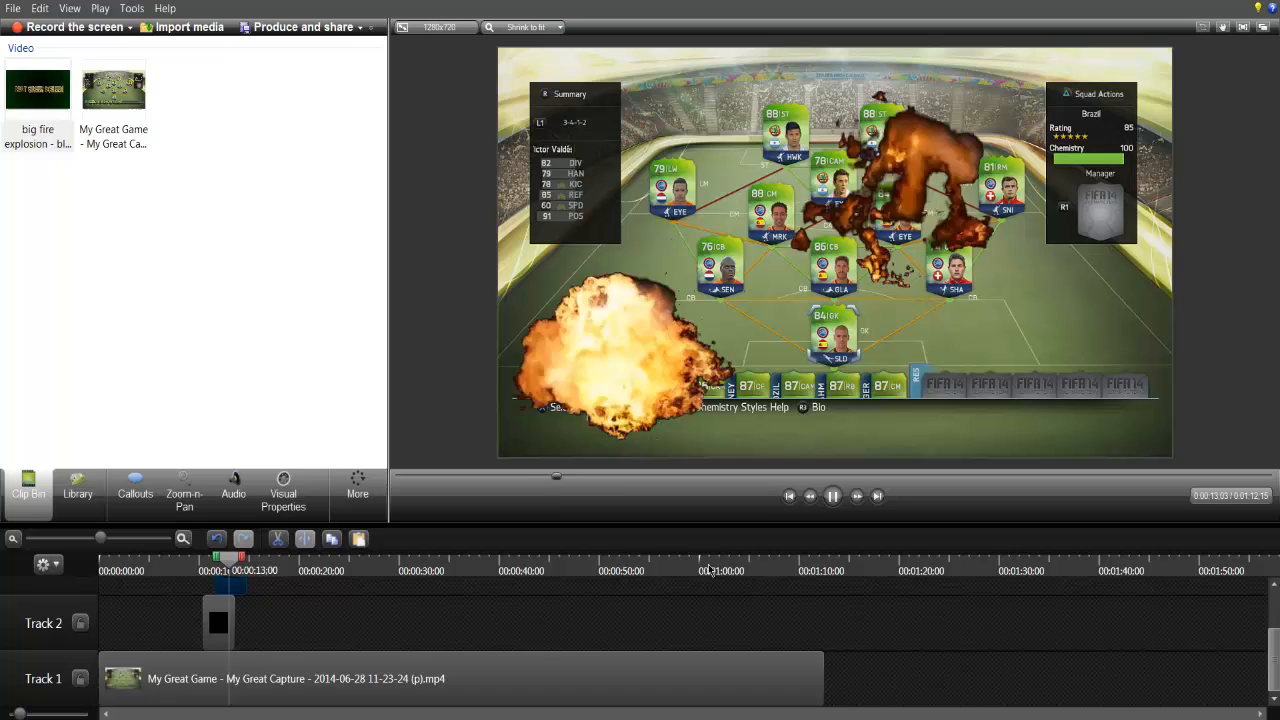